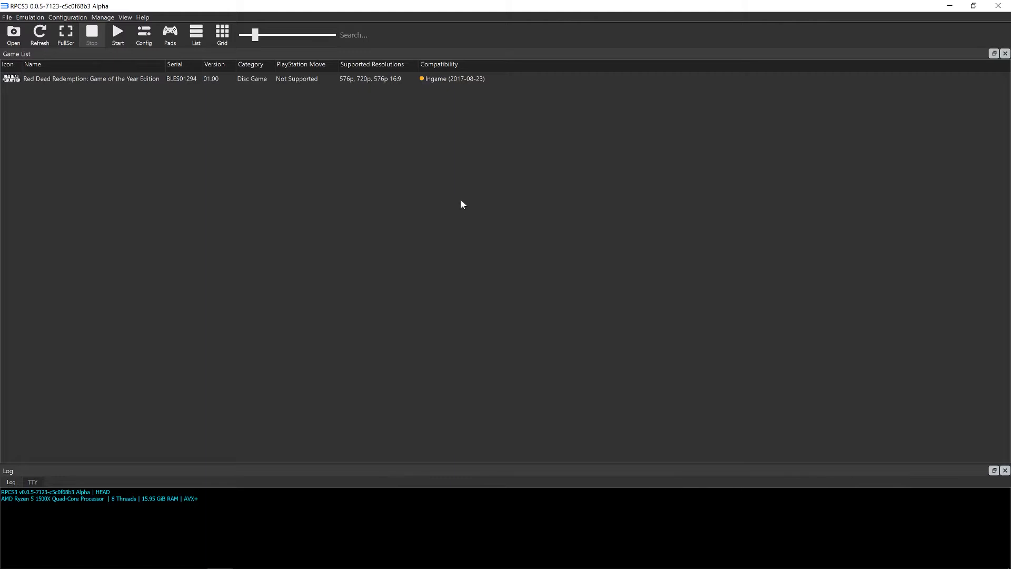
mouse_move(470, 209)
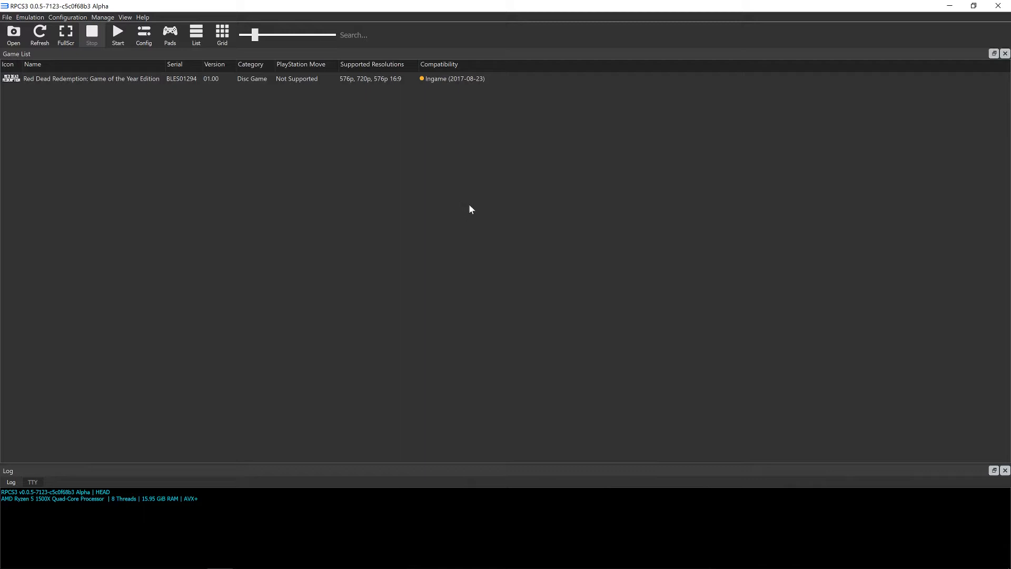
mouse_move(494, 214)
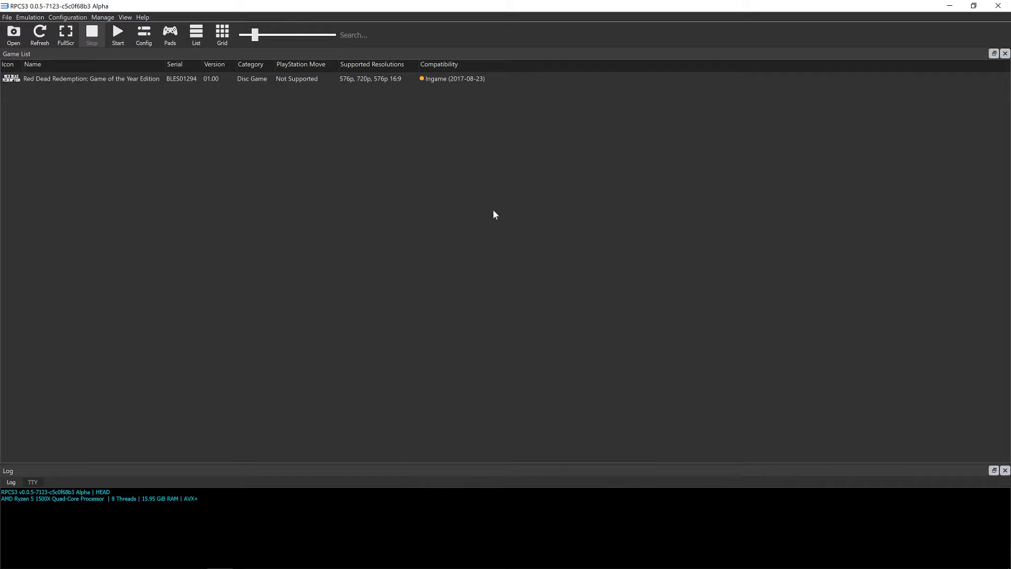
mouse_move(489, 222)
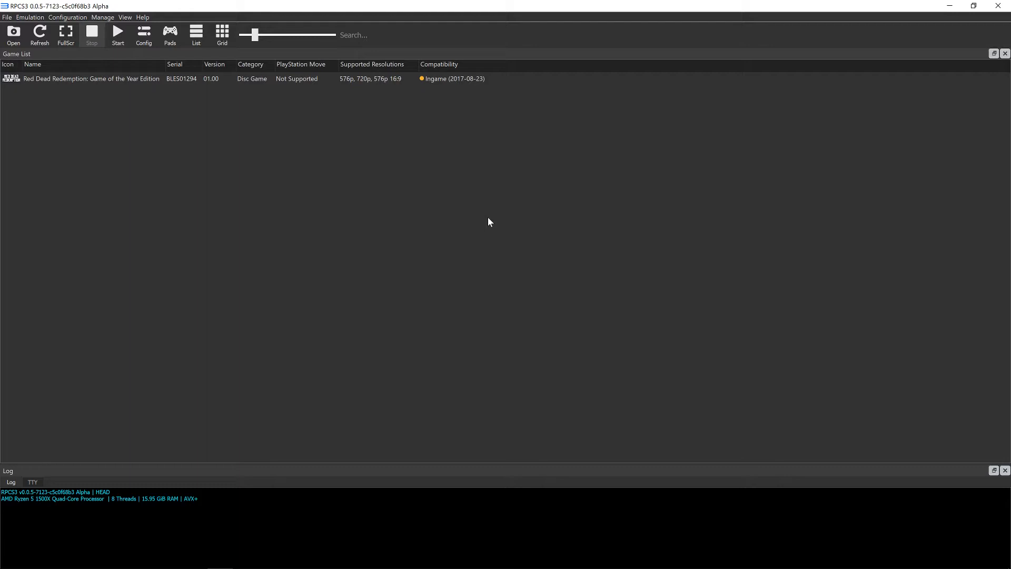
mouse_move(491, 231)
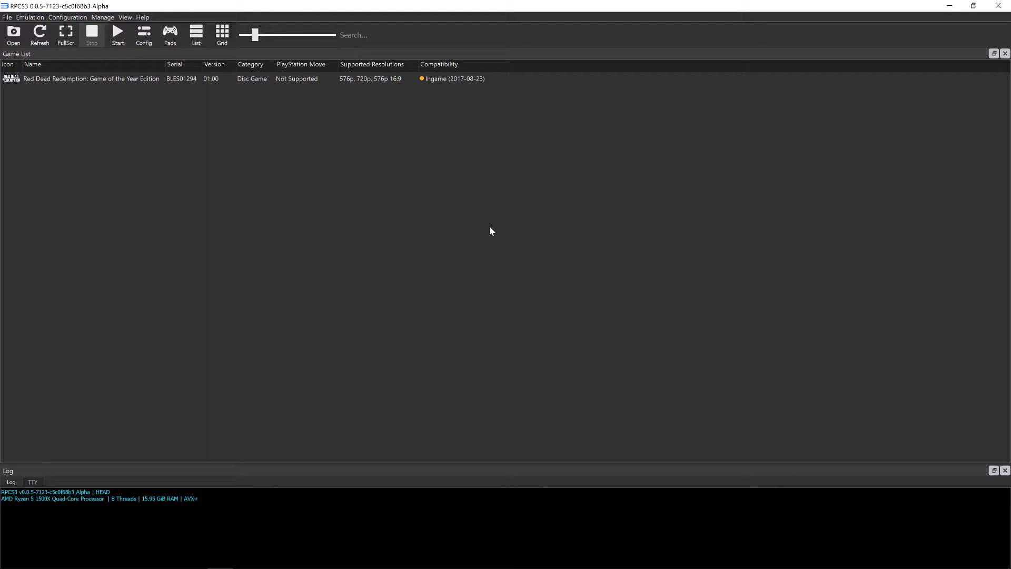
mouse_move(281, 127)
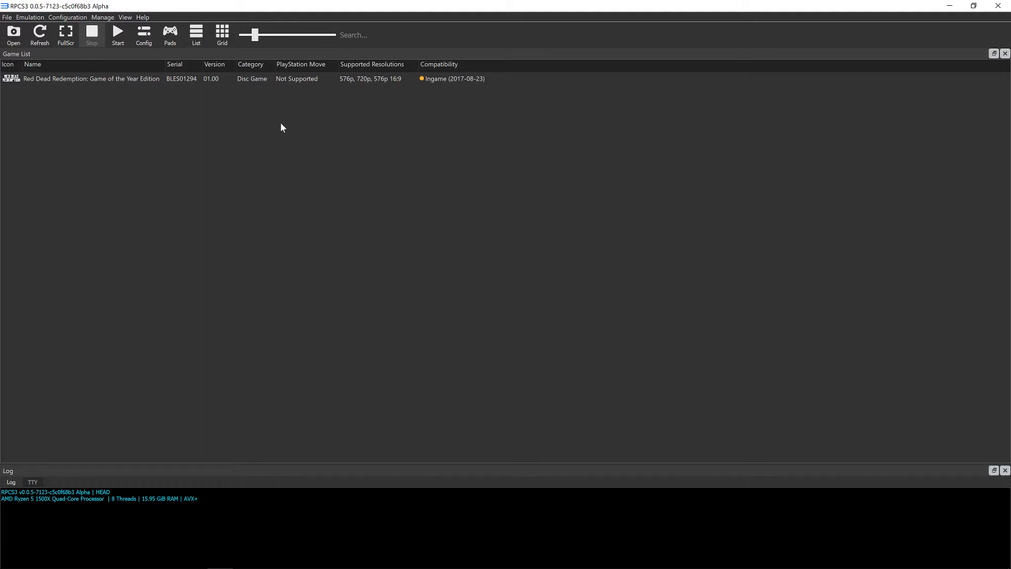
mouse_move(217, 120)
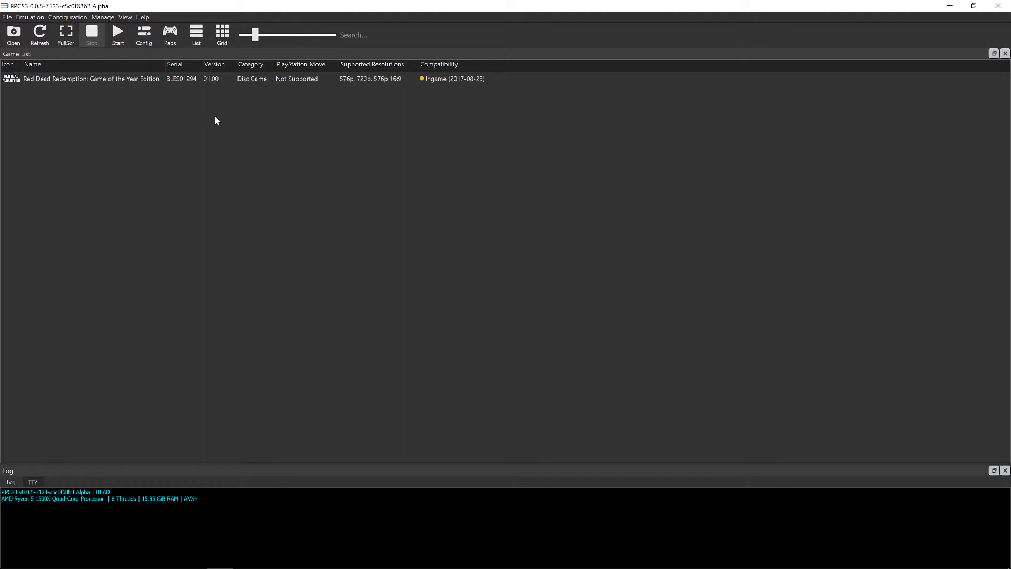
mouse_move(132, 82)
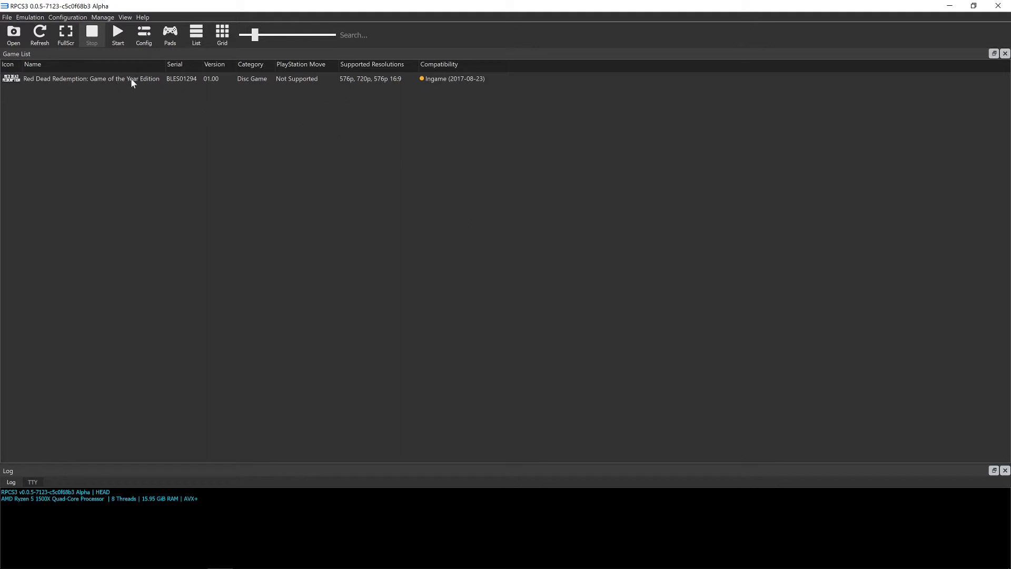
mouse_move(133, 86)
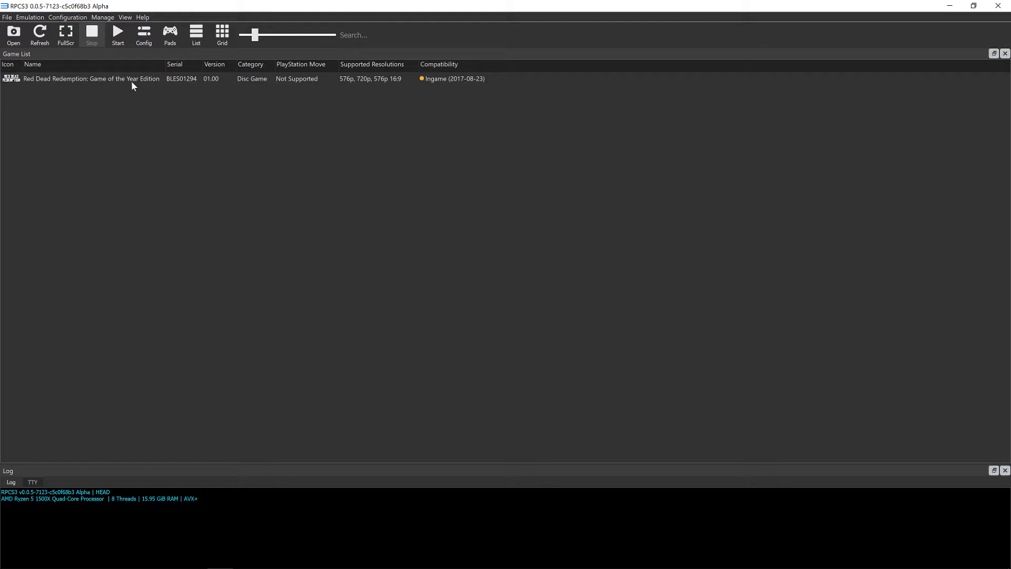
mouse_move(134, 82)
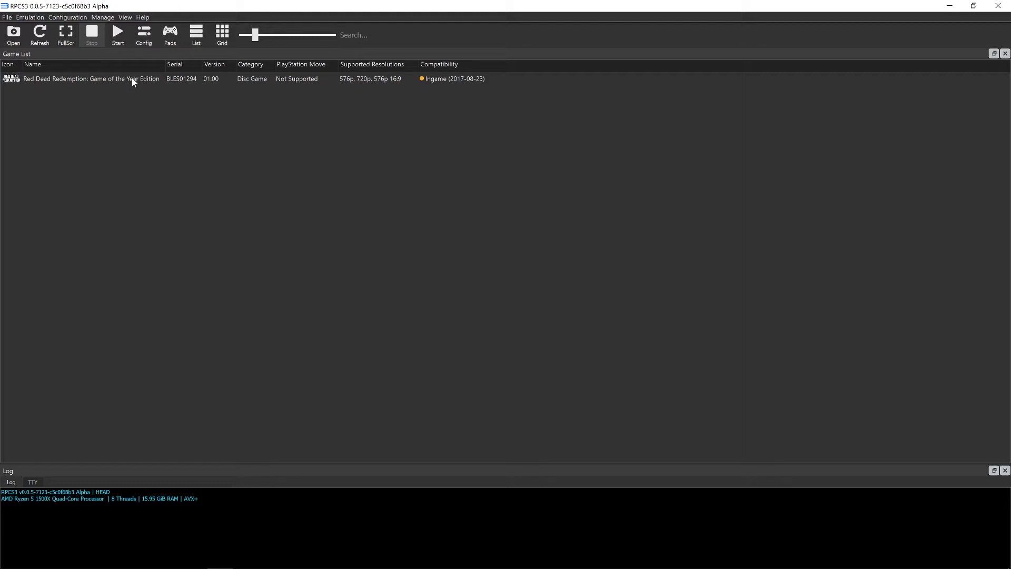
- Select Red Dead Redemption and review CPU, GPU (Vulkan), I/O and System settings pages
click(129, 78)
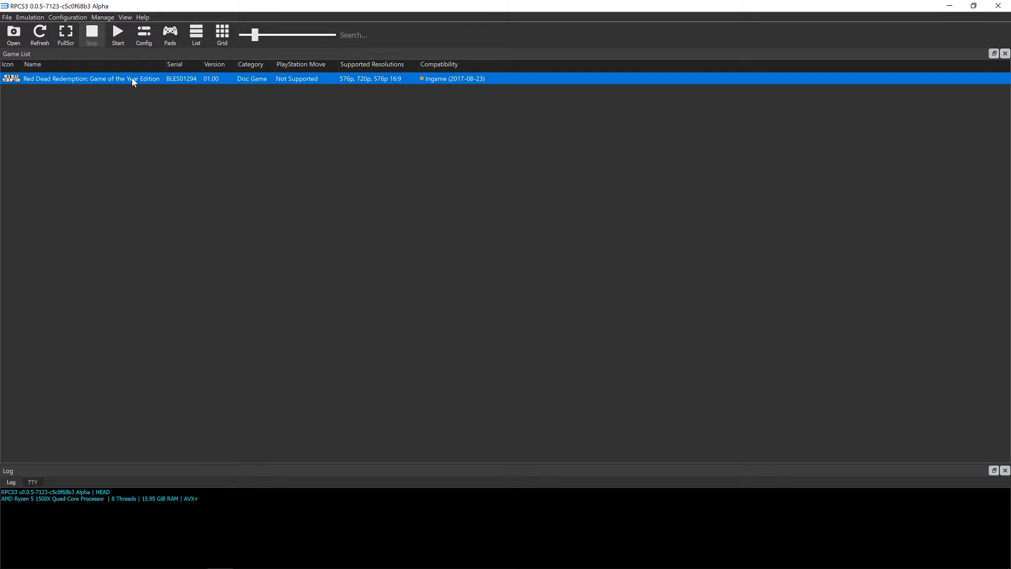
mouse_move(102, 16)
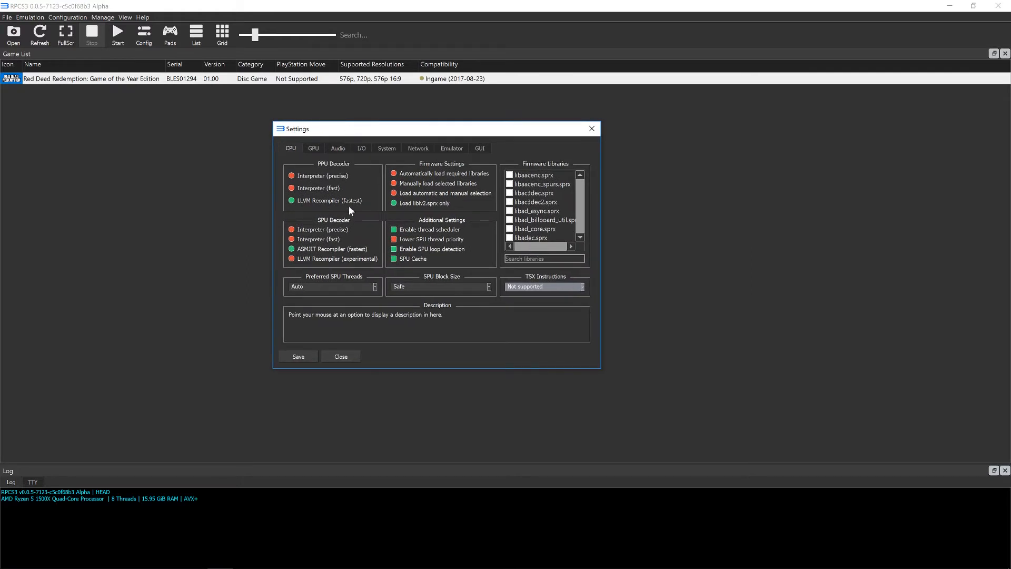
mouse_move(485, 164)
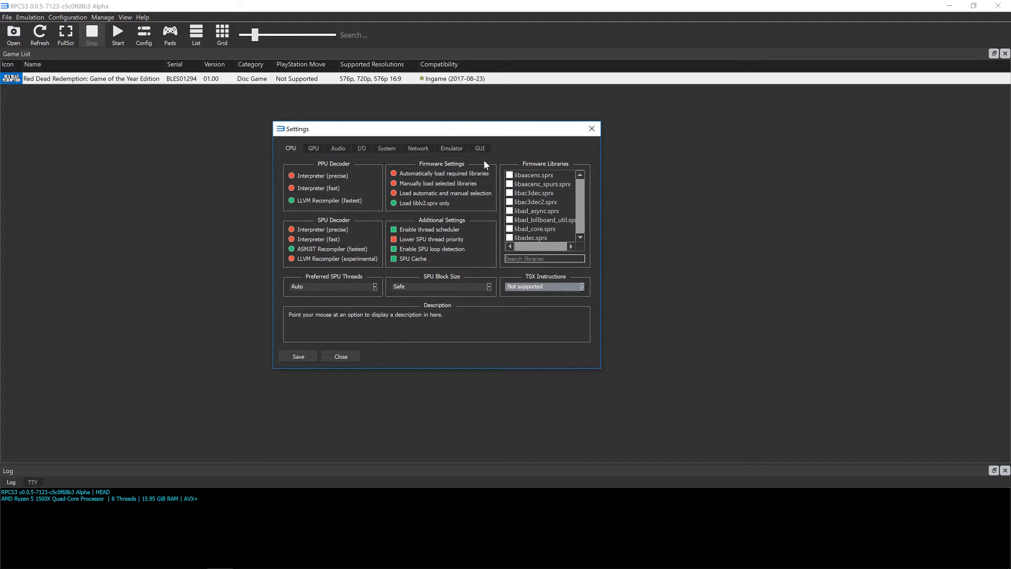
click(313, 147)
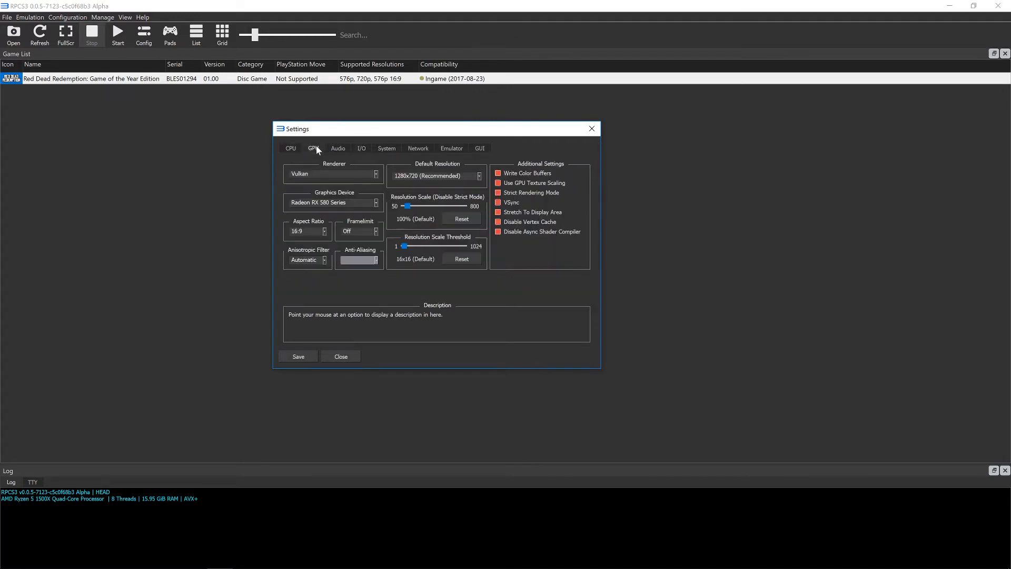
mouse_move(317, 176)
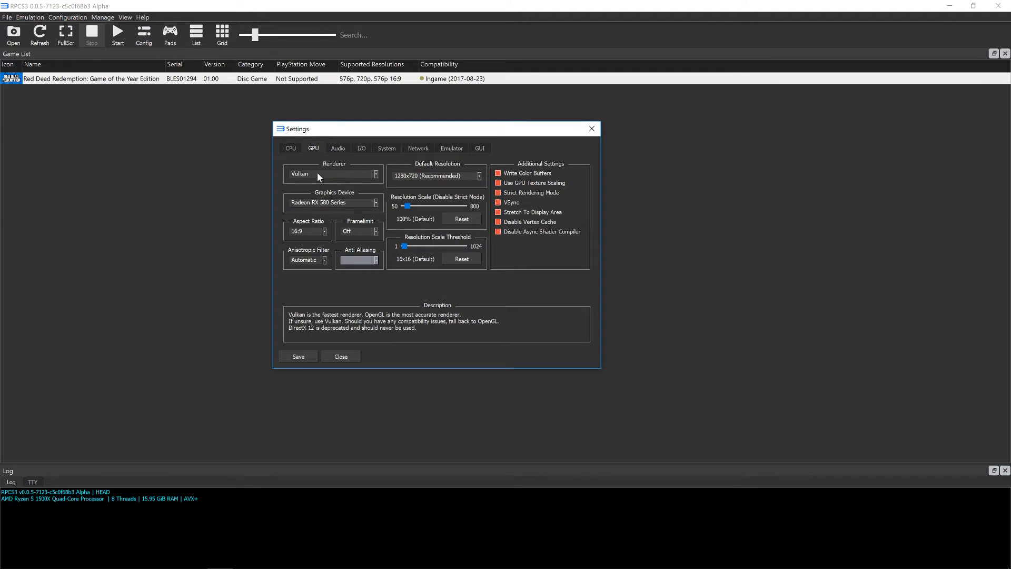
mouse_move(359, 173)
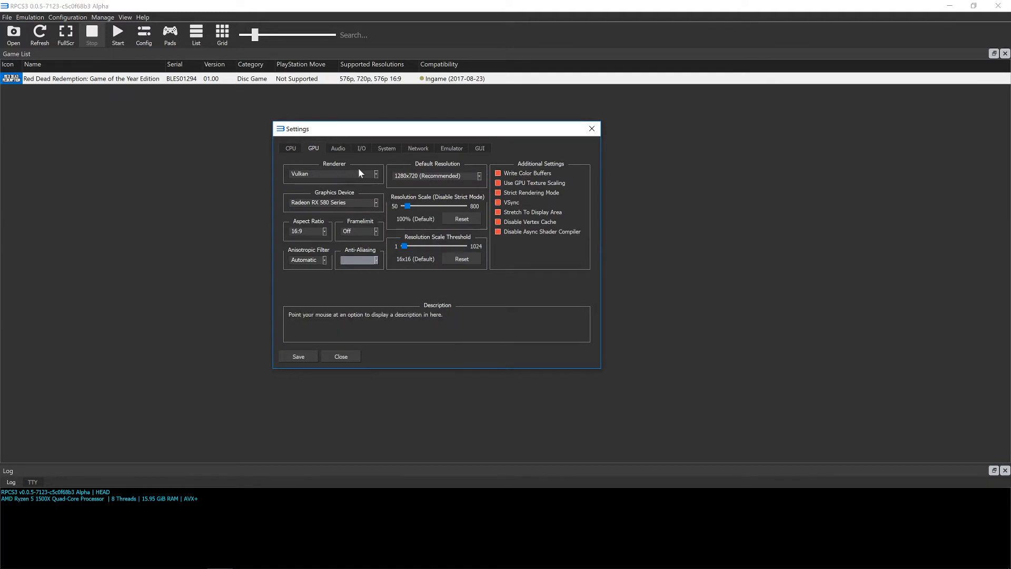
click(361, 147)
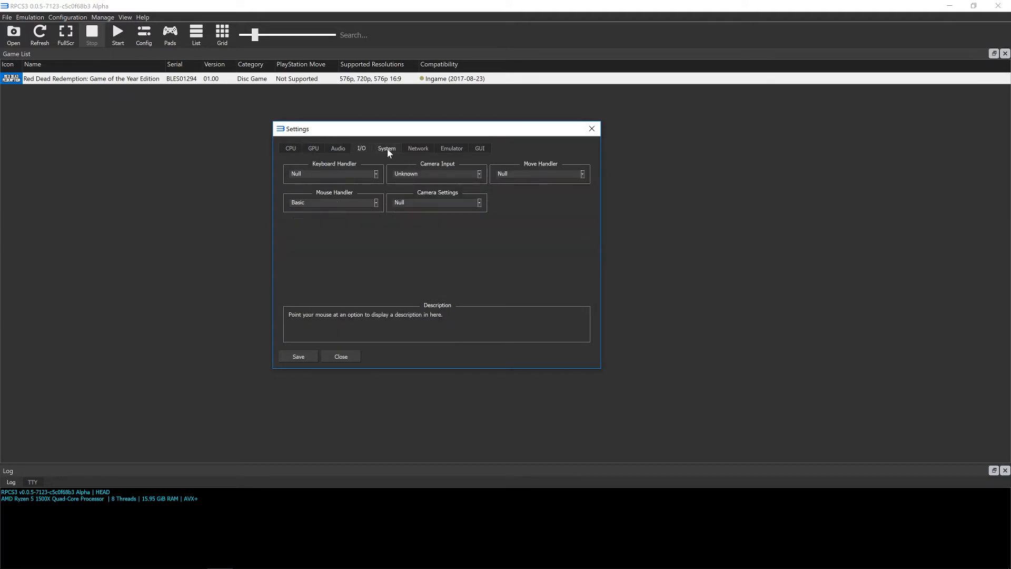
click(386, 147)
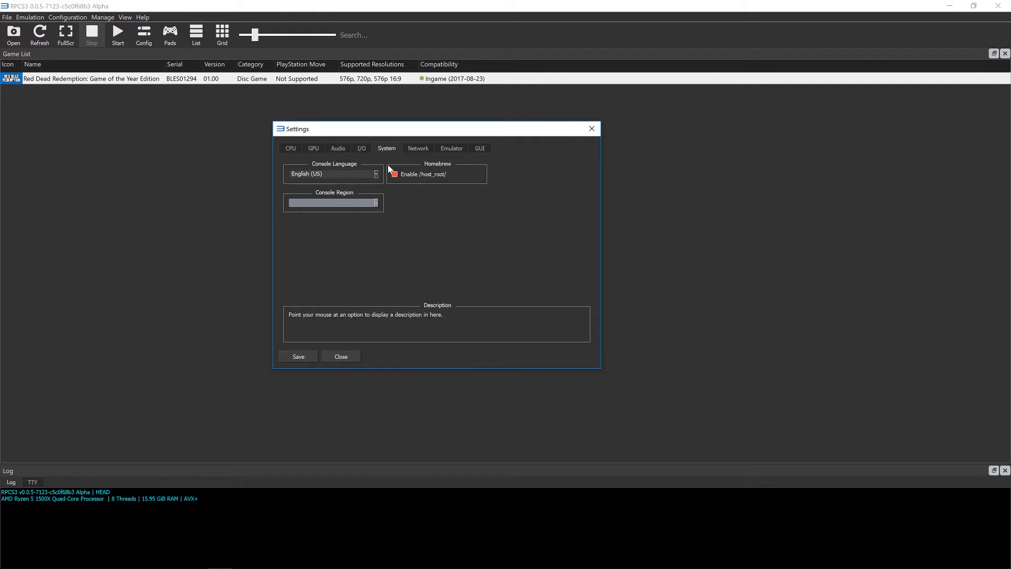
- Confirm the performance overlay is enabled at Top Left on the Emulator page, then save
click(451, 147)
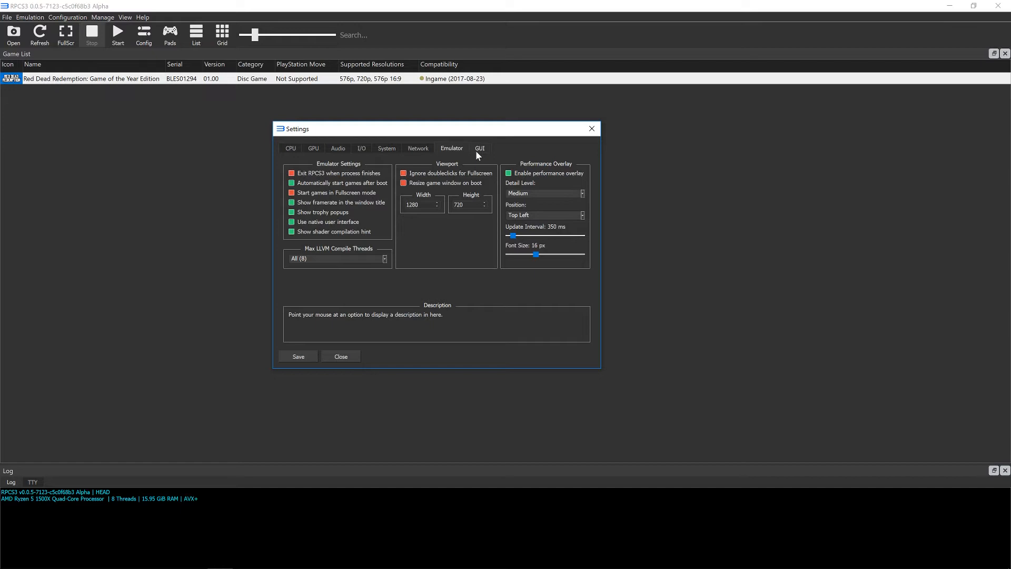
mouse_move(534, 181)
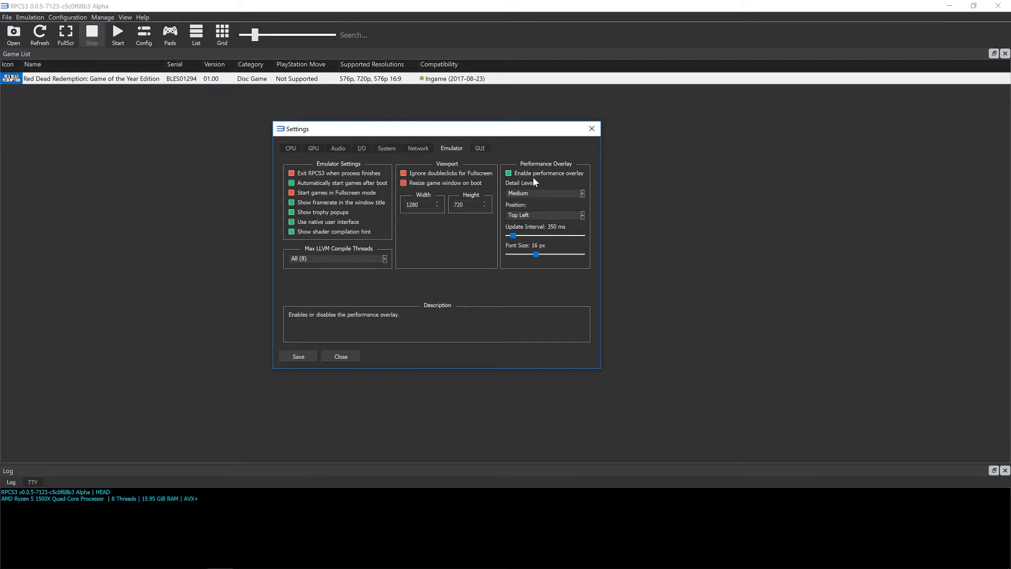
mouse_move(546, 212)
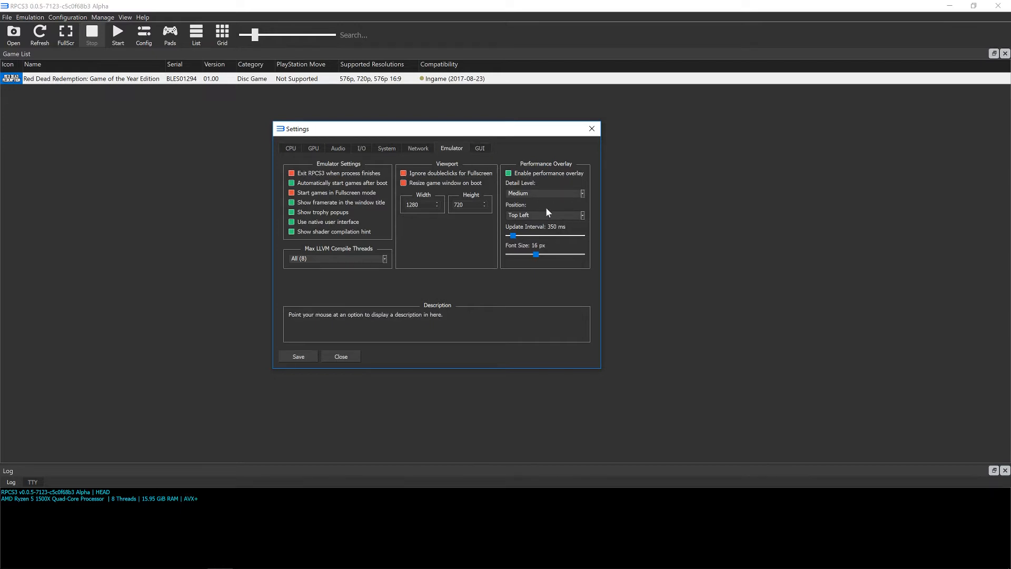
mouse_move(545, 194)
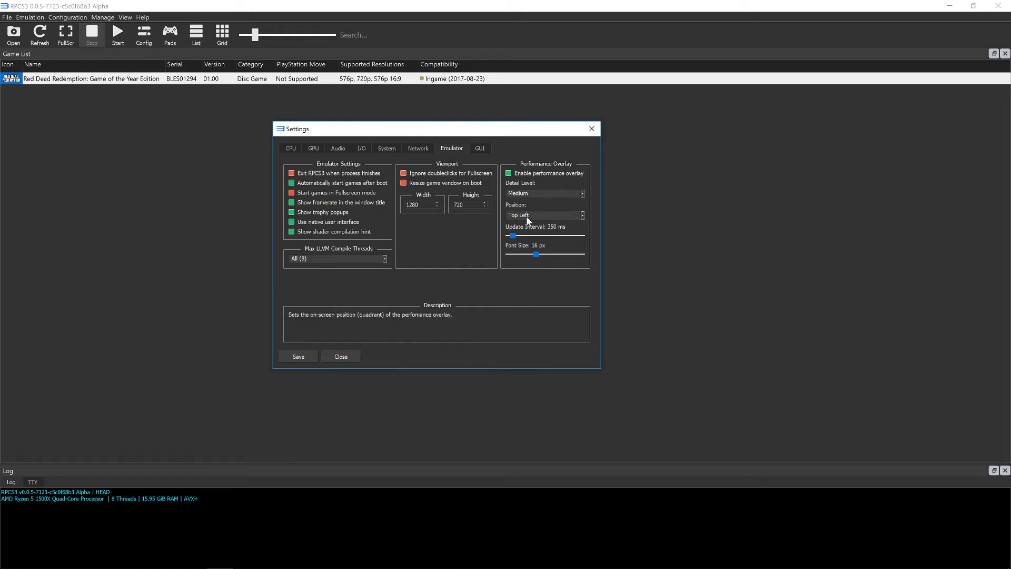
mouse_move(306, 360)
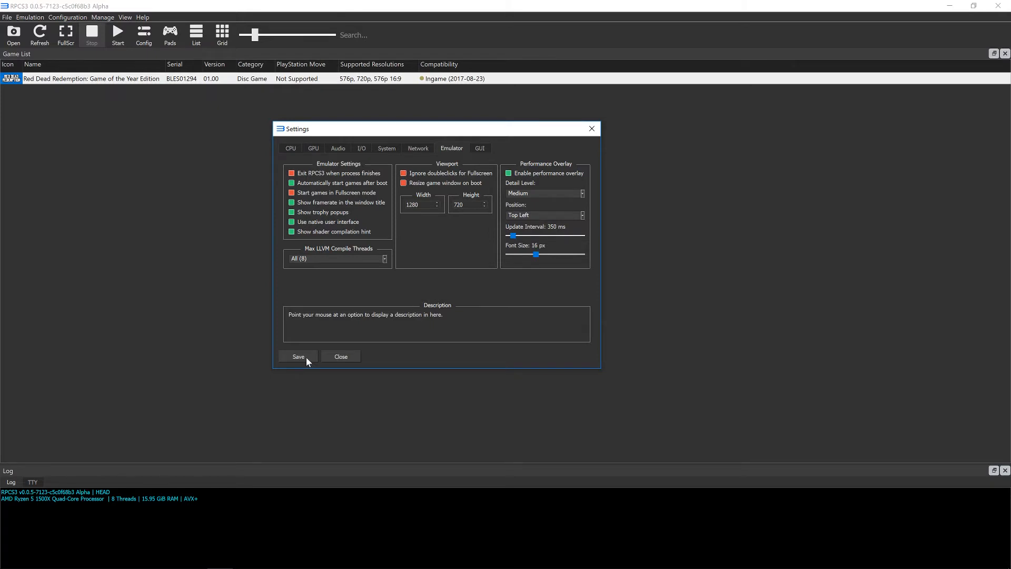
click(297, 356)
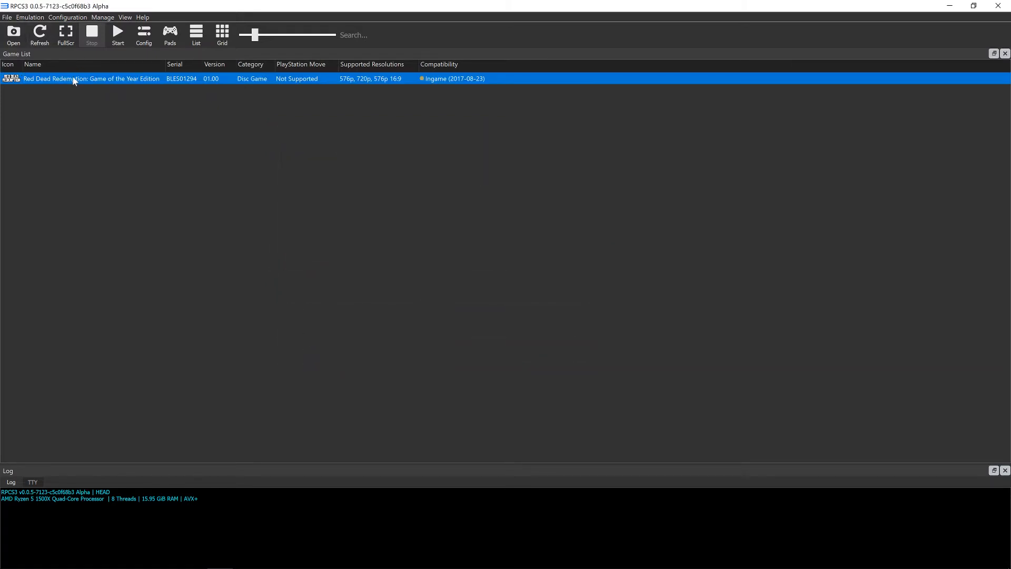
- Boot Red Dead Redemption, maximize its window to view the FPS overlay, then close it
click(118, 32)
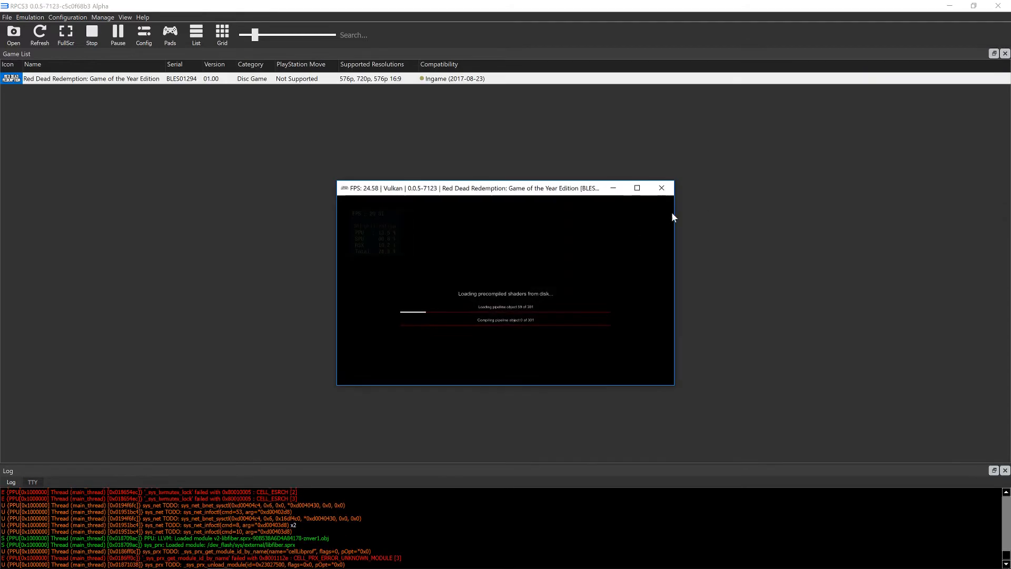
click(635, 187)
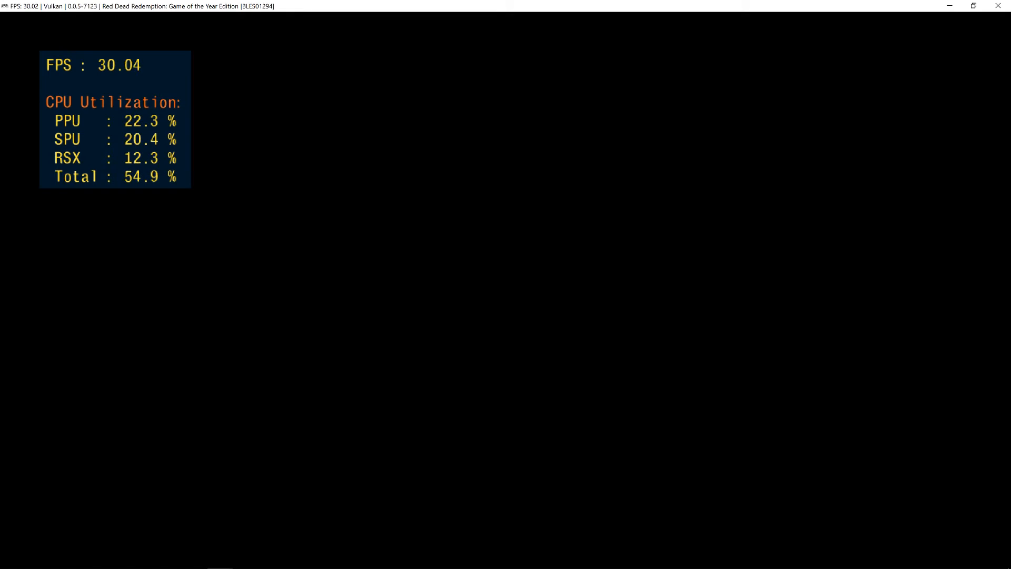
mouse_move(997, 6)
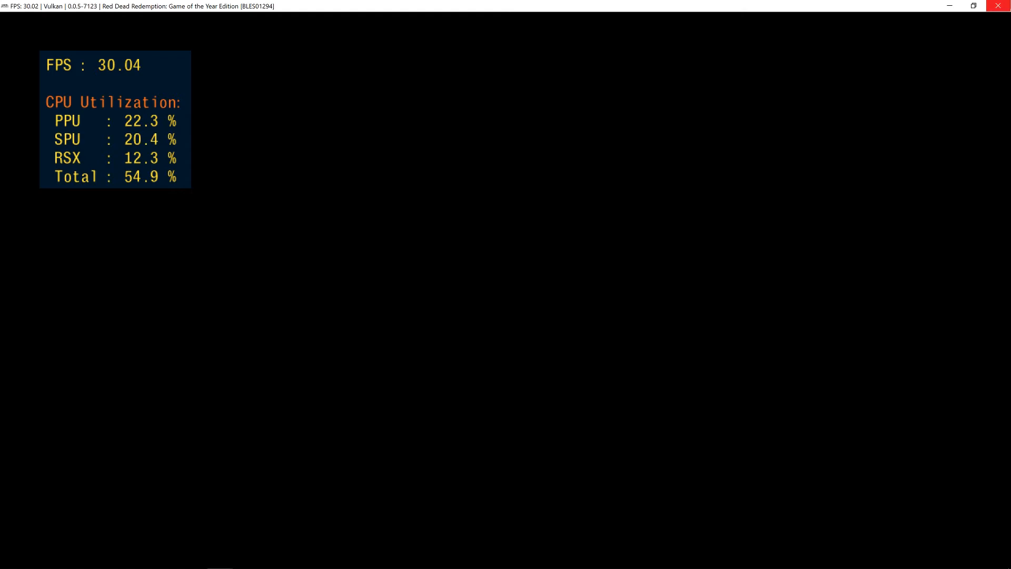
click(91, 35)
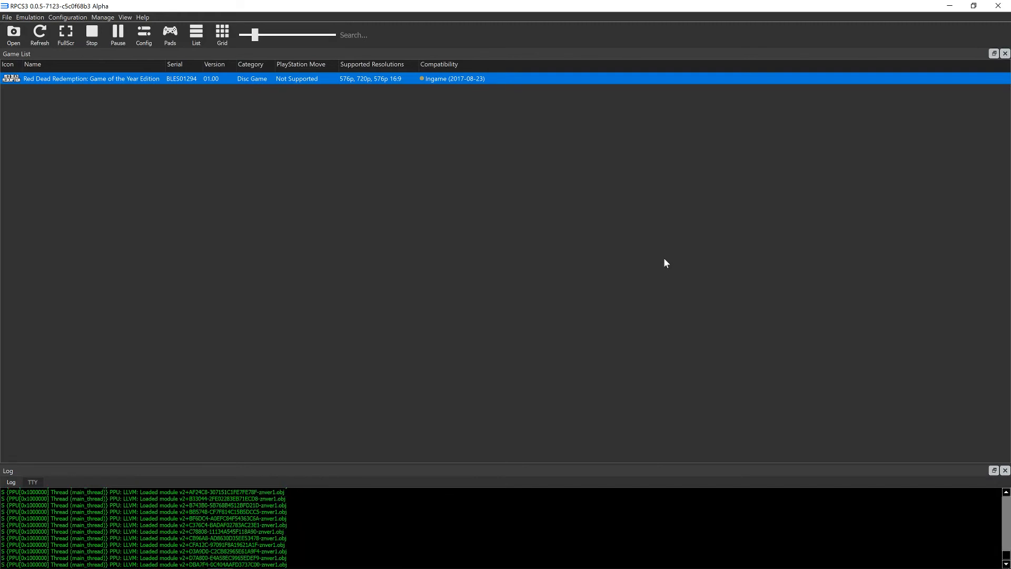
- Relaunch Red Dead Redemption from the game list and maximize its window
double_click(92, 78)
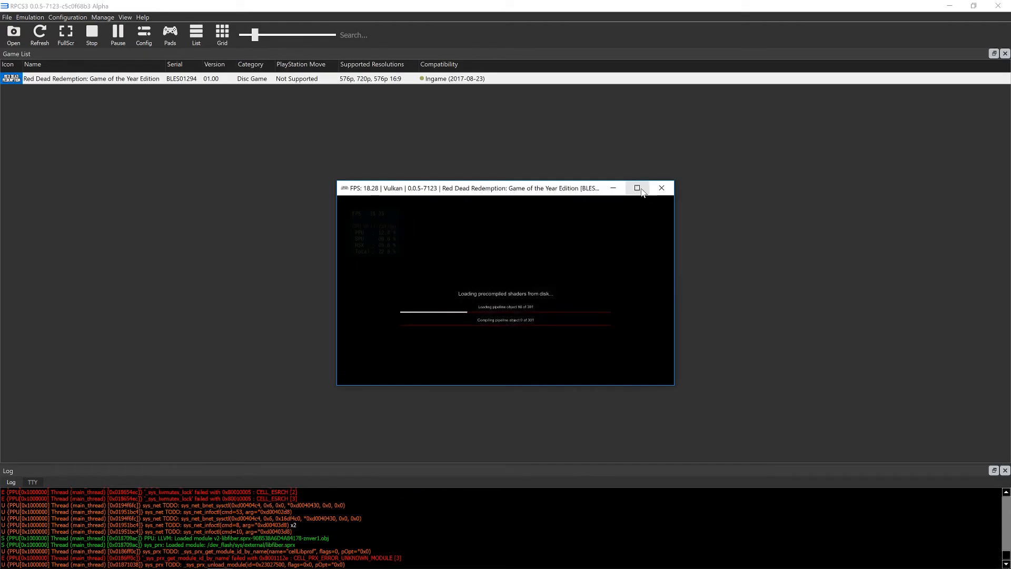
click(636, 188)
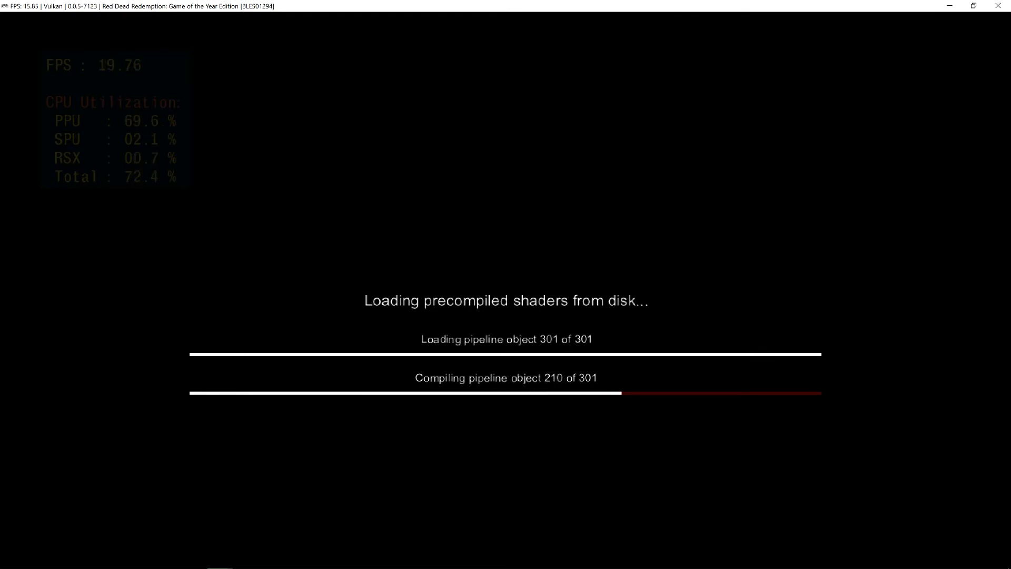
mouse_move(136, 86)
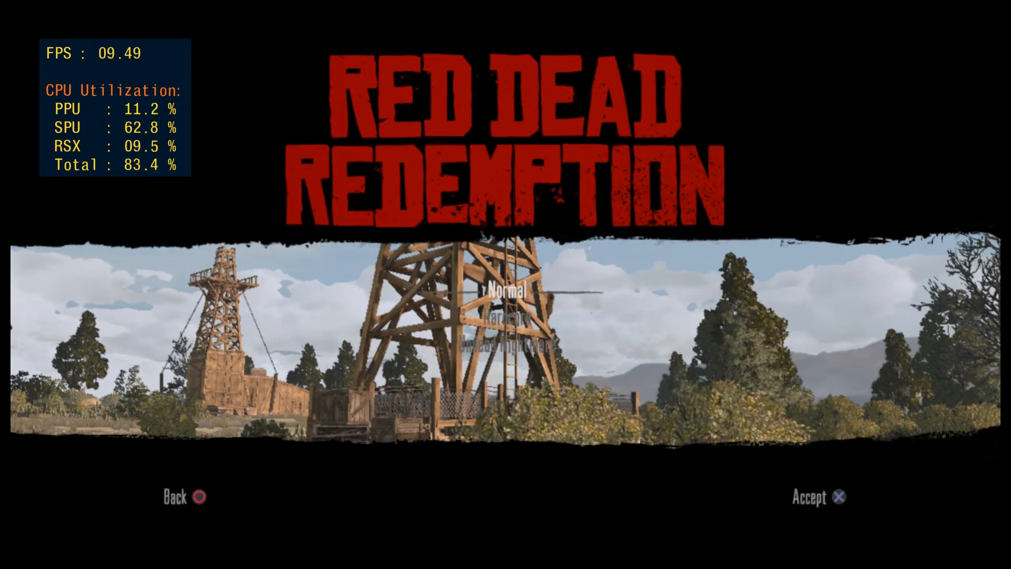
- Accept Normal difficulty on the Red Dead Redemption start menu
click(817, 497)
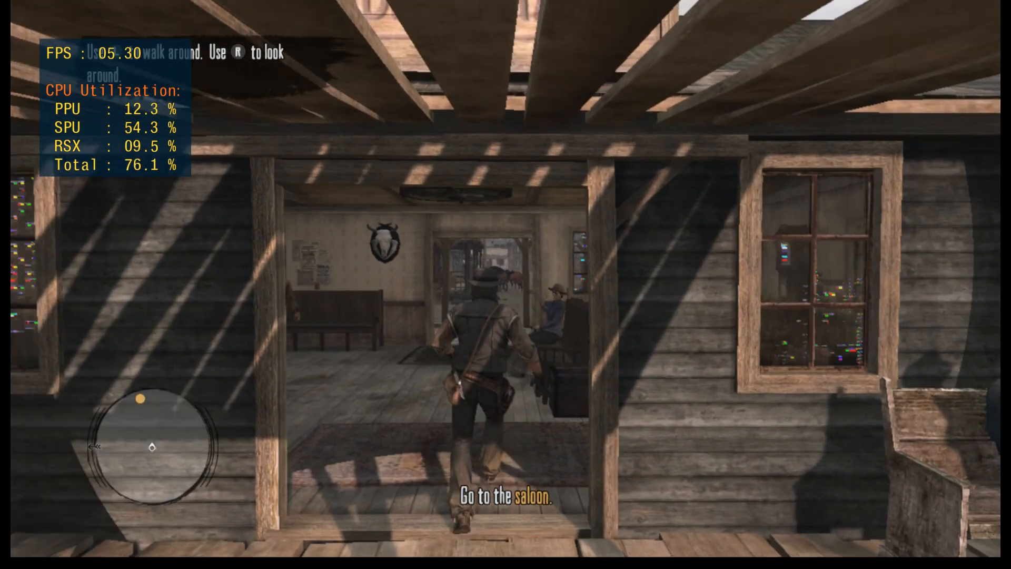
- Walk John Marston out of the building and along the street toward the saloon
key(w)
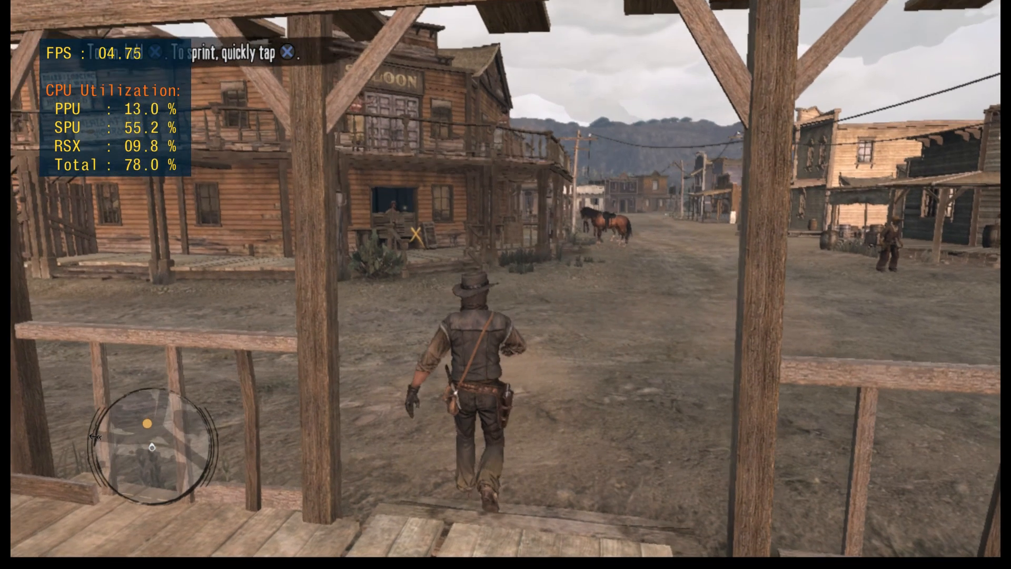
key(w)
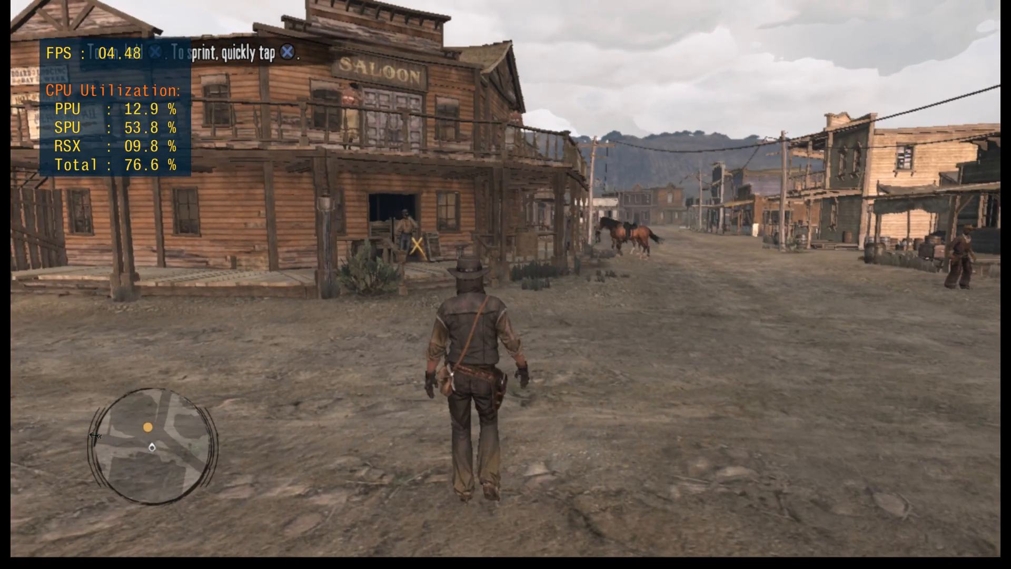
key(w)
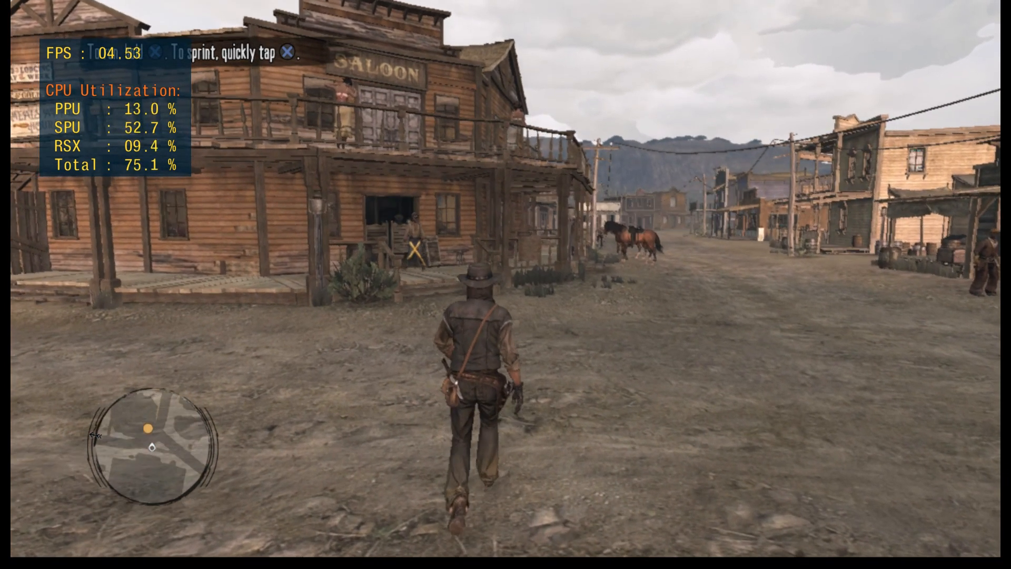